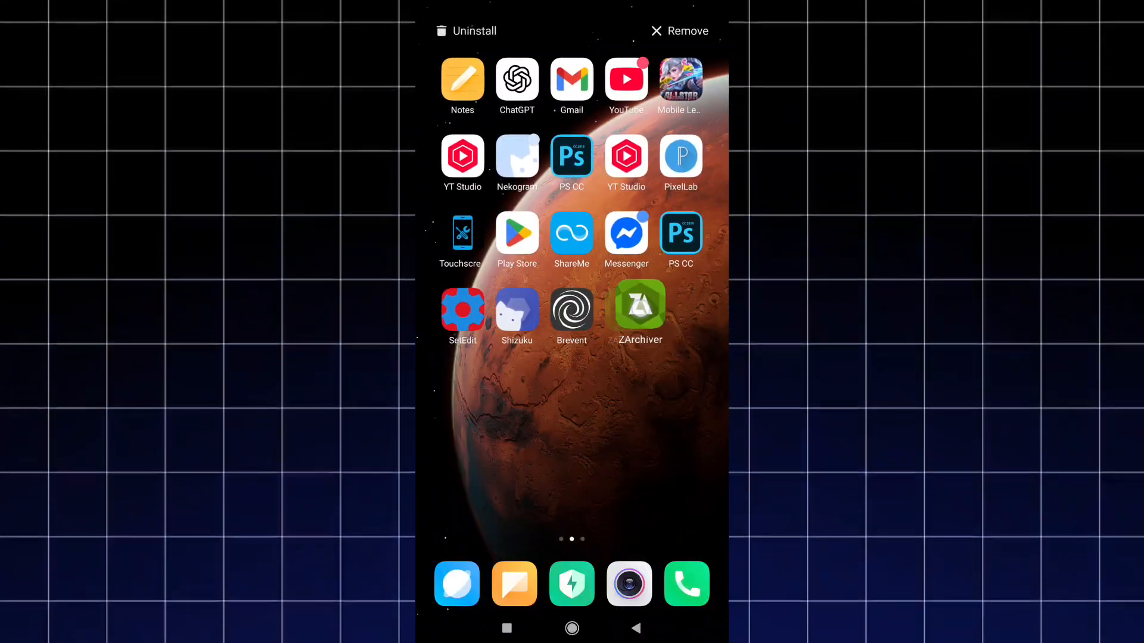
- Launch ZArchiver and go into the internal storage Download folder
click(639, 305)
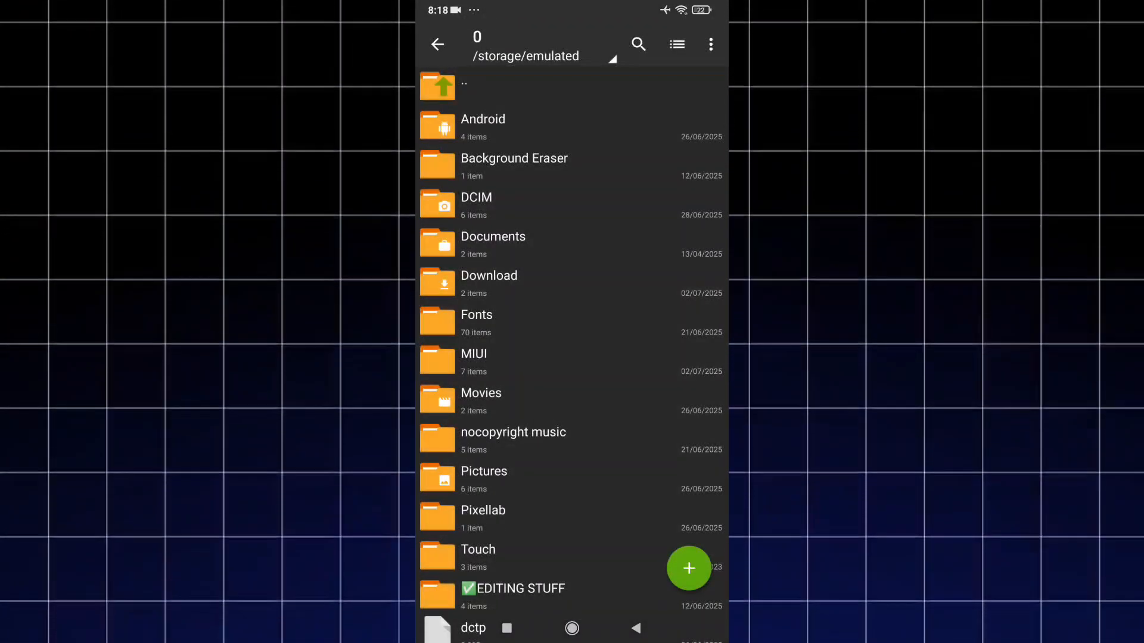
click(488, 283)
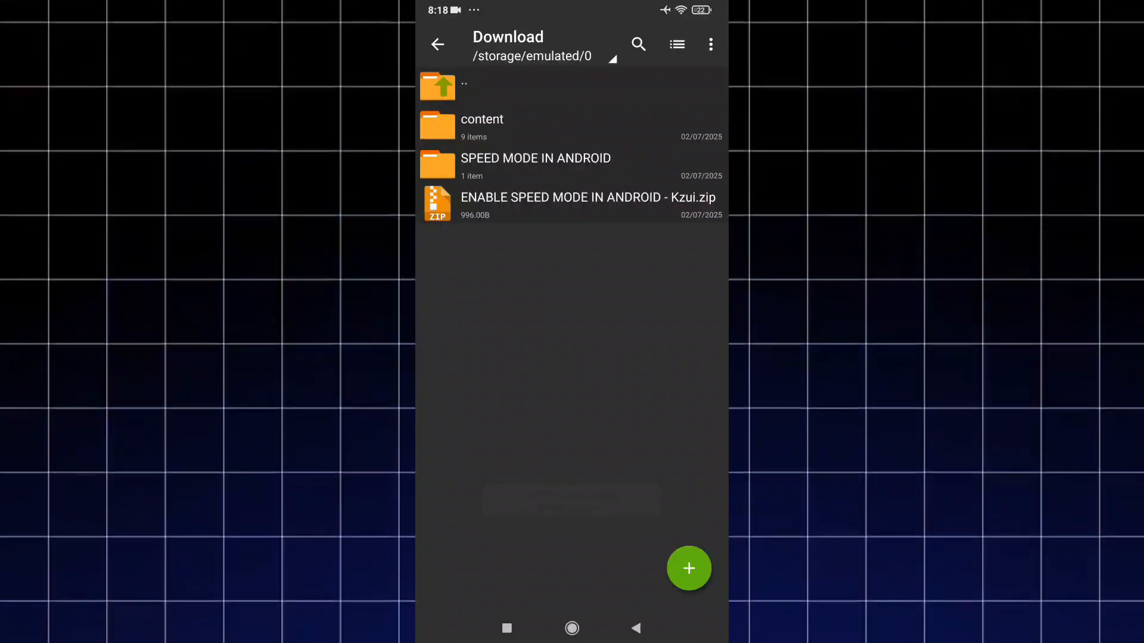
- Open readme.txt inside the SPEED MODE IN ANDROID folder to view its text
click(567, 158)
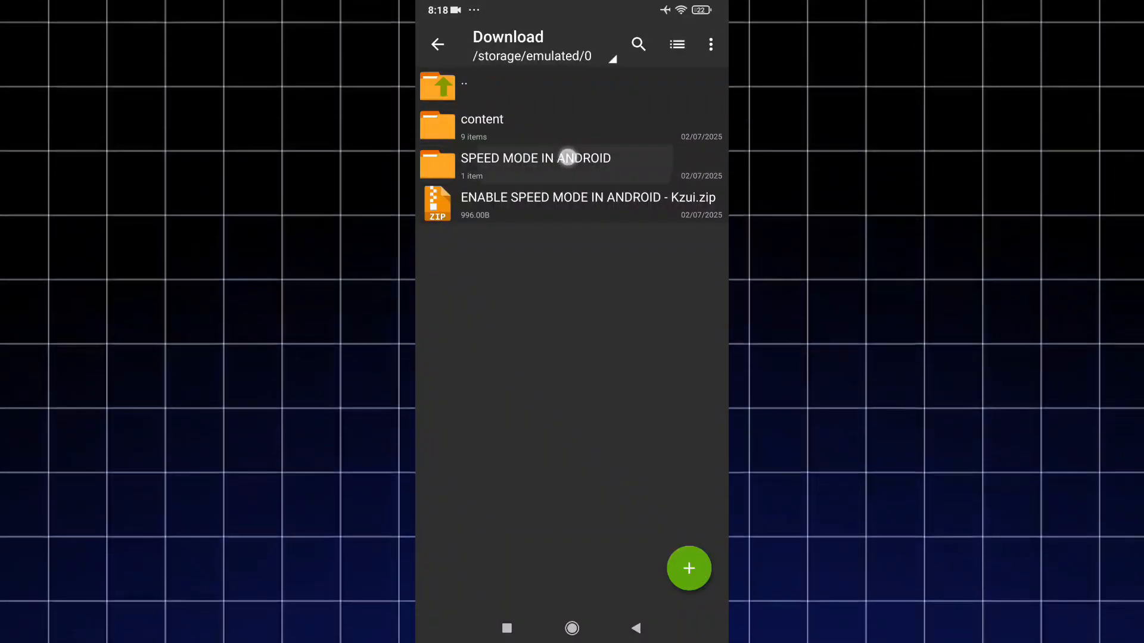
click(536, 164)
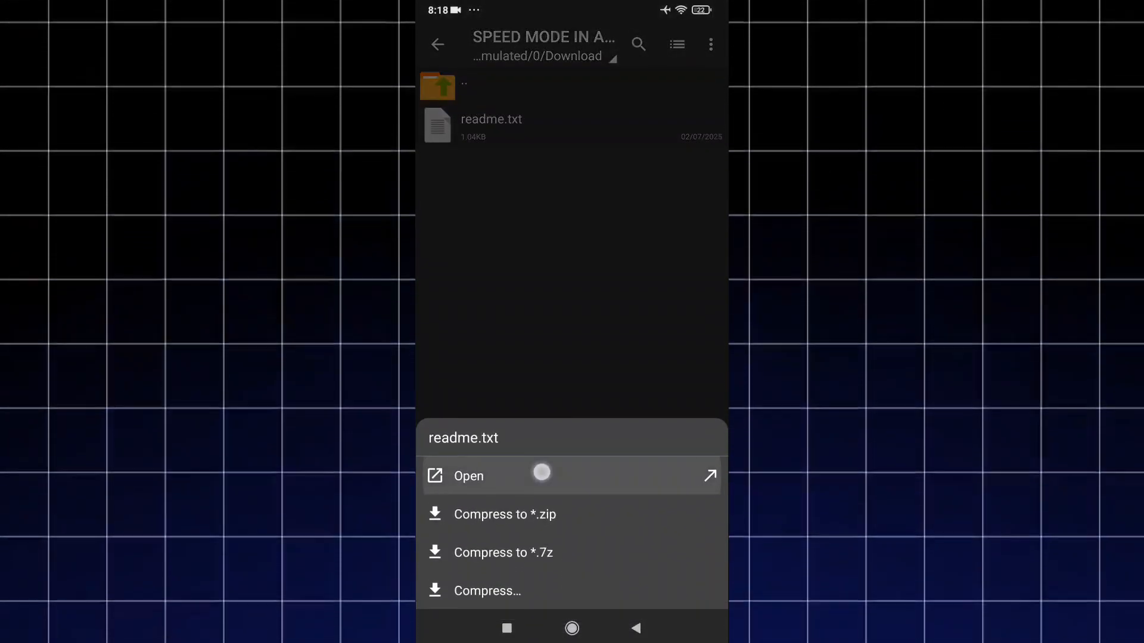
click(469, 475)
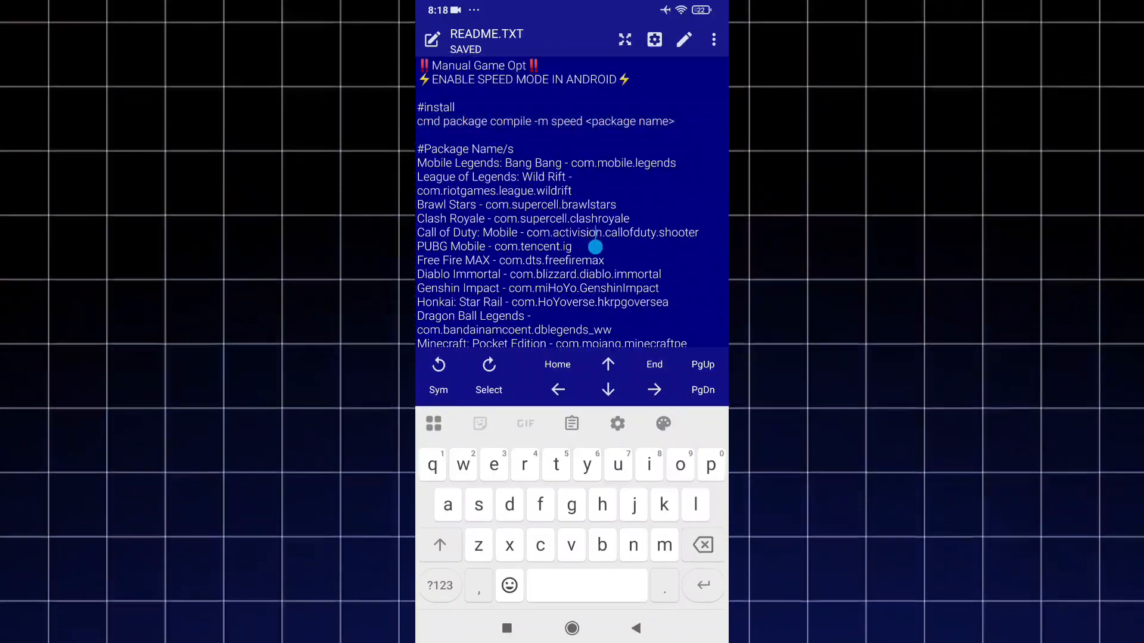
- Scroll through the readme's game list to locate and select com.mobile.legends
scroll(down, 3)
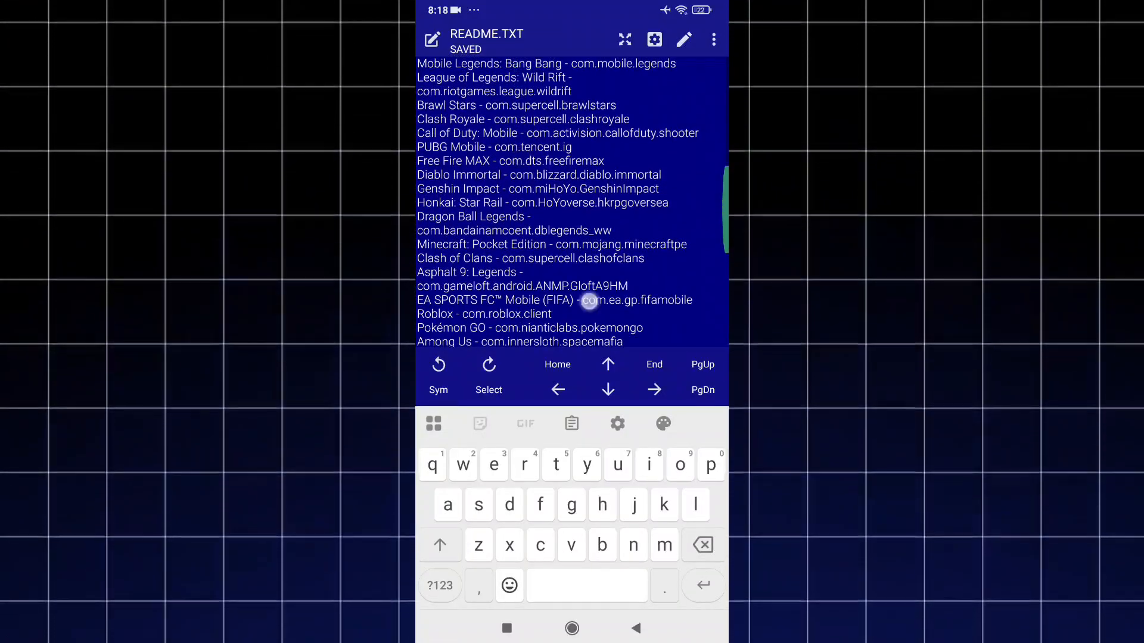
scroll(down, 3)
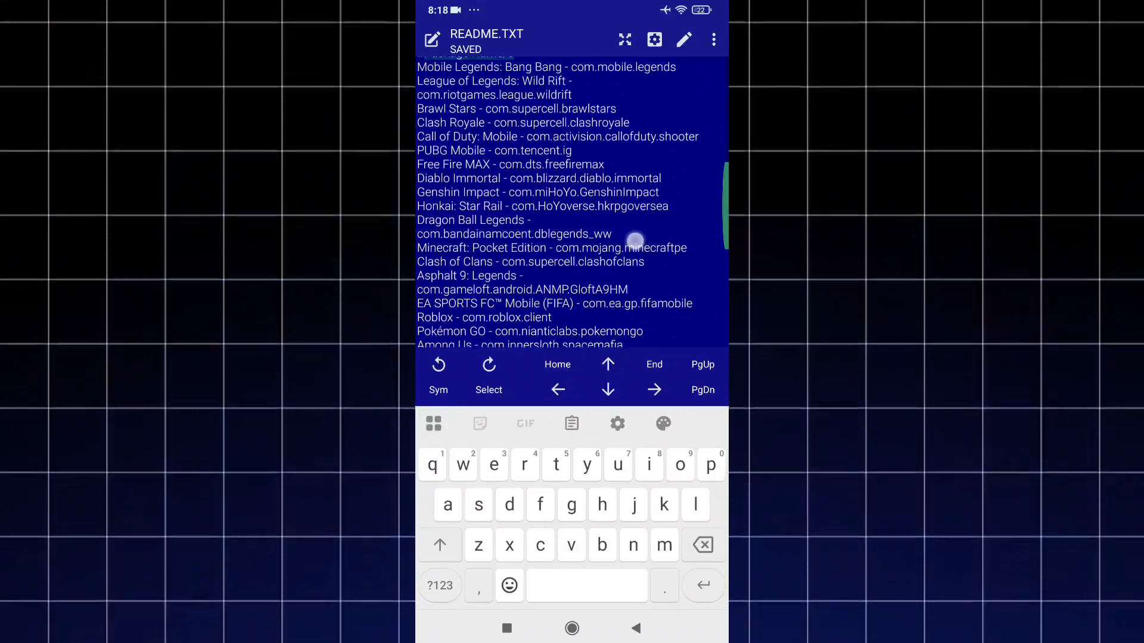
scroll(up, 3)
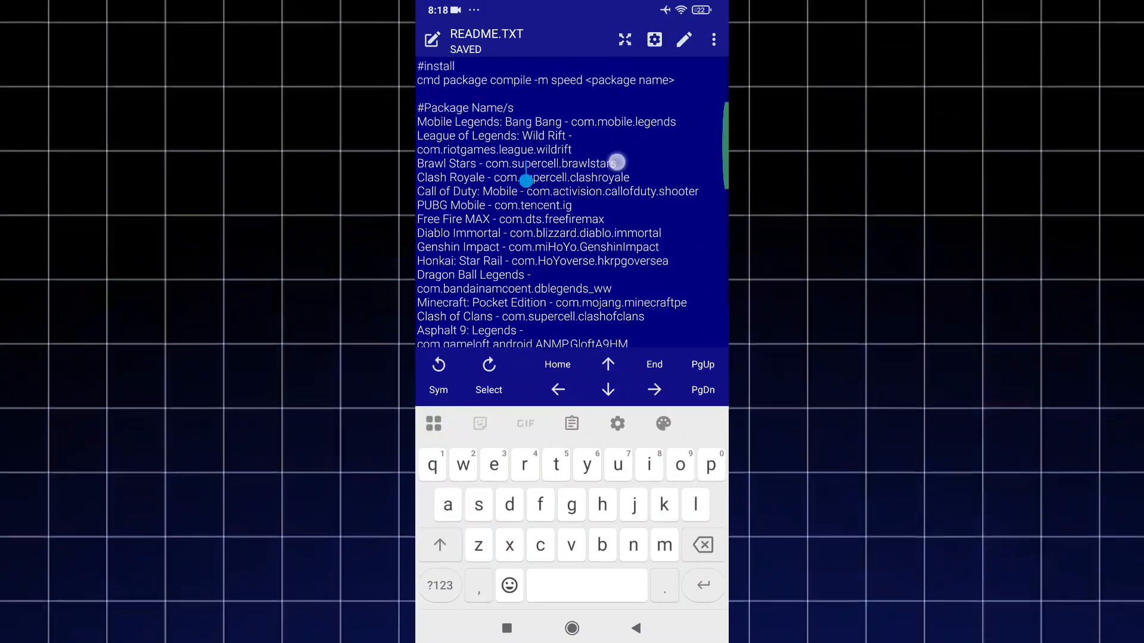
scroll(up, 3)
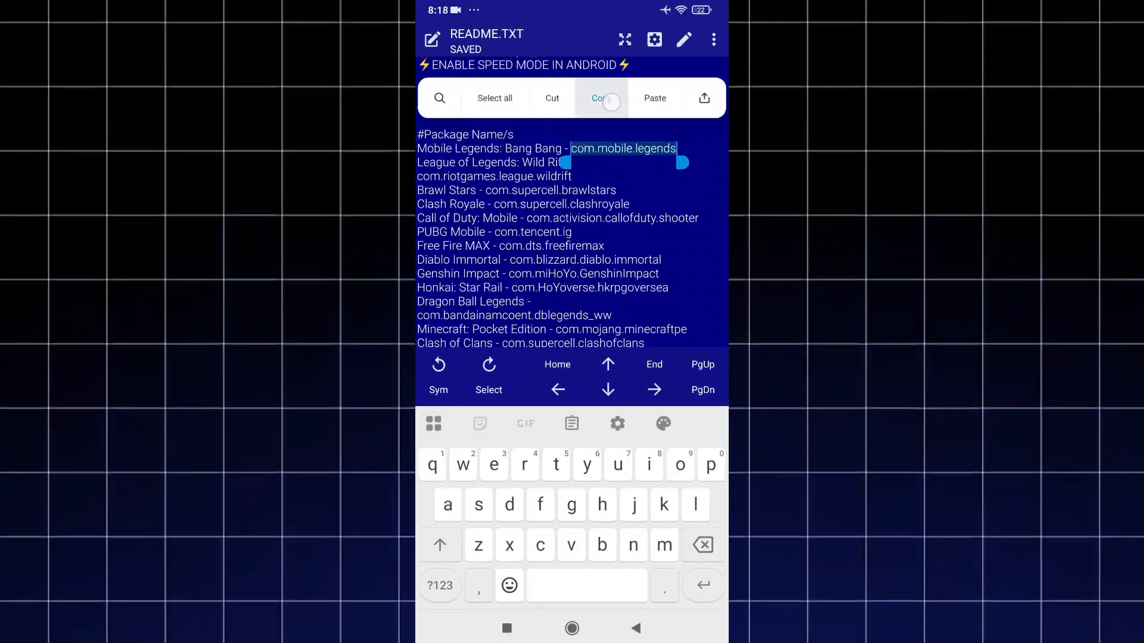
- Edit the command to 'cmd package compile -m speed com.mobile.legends' and copy it
click(601, 97)
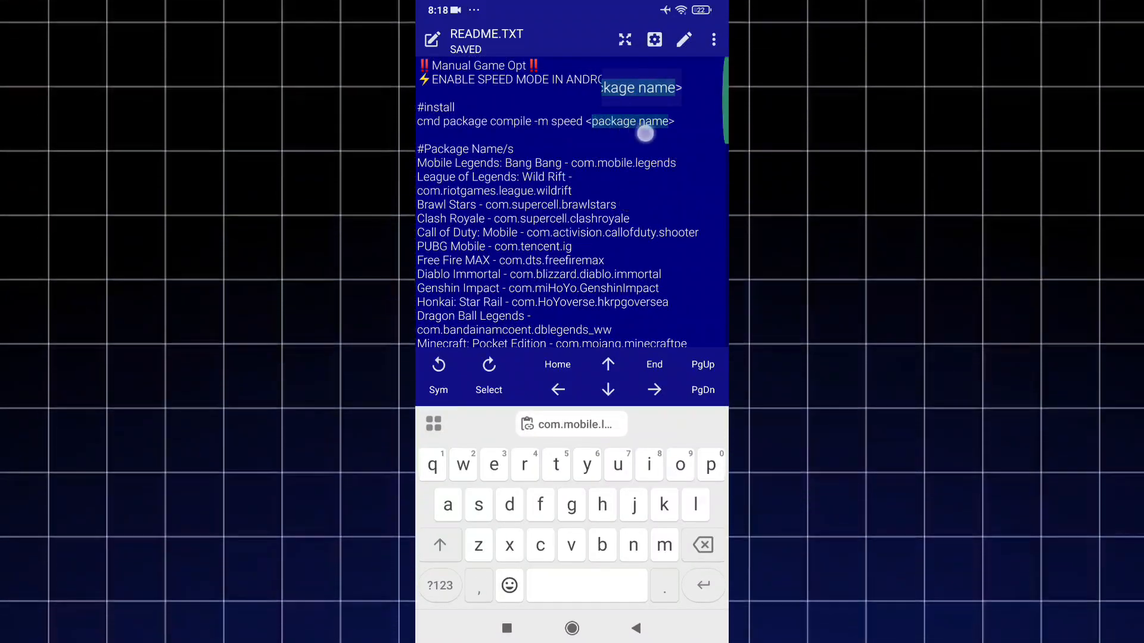
double_click(630, 121)
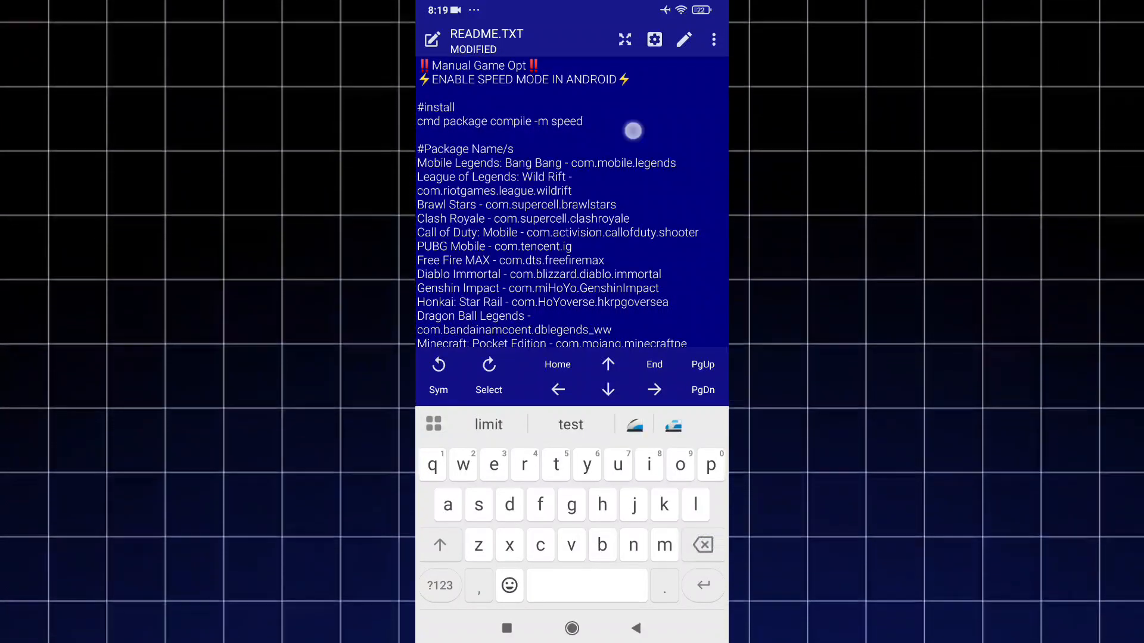
click(583, 121)
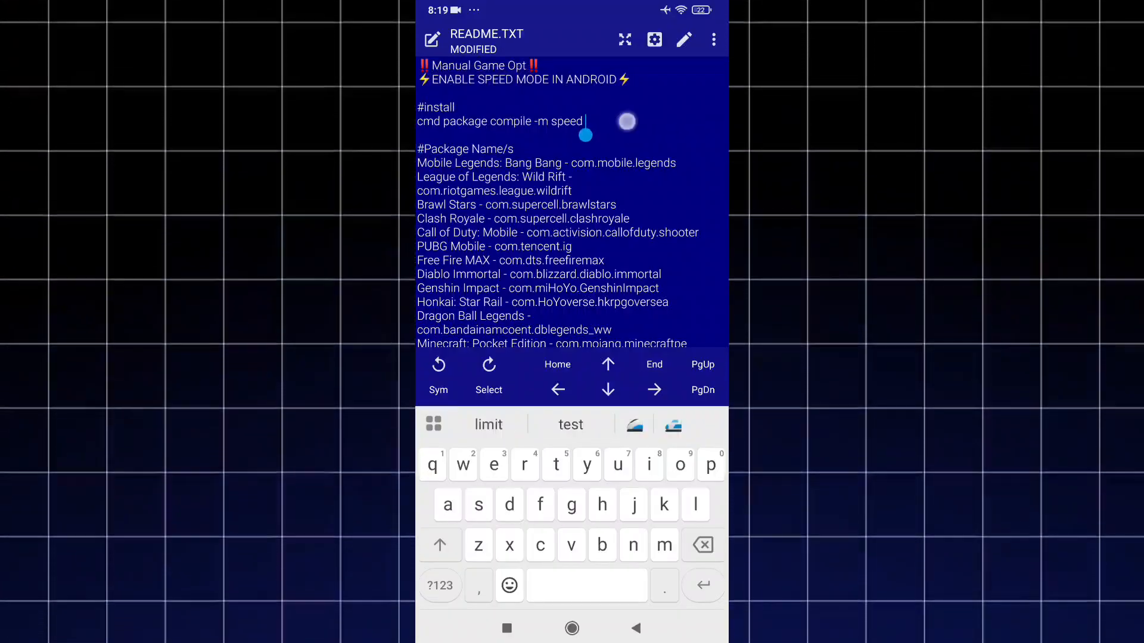
text(com.mobile.legends)
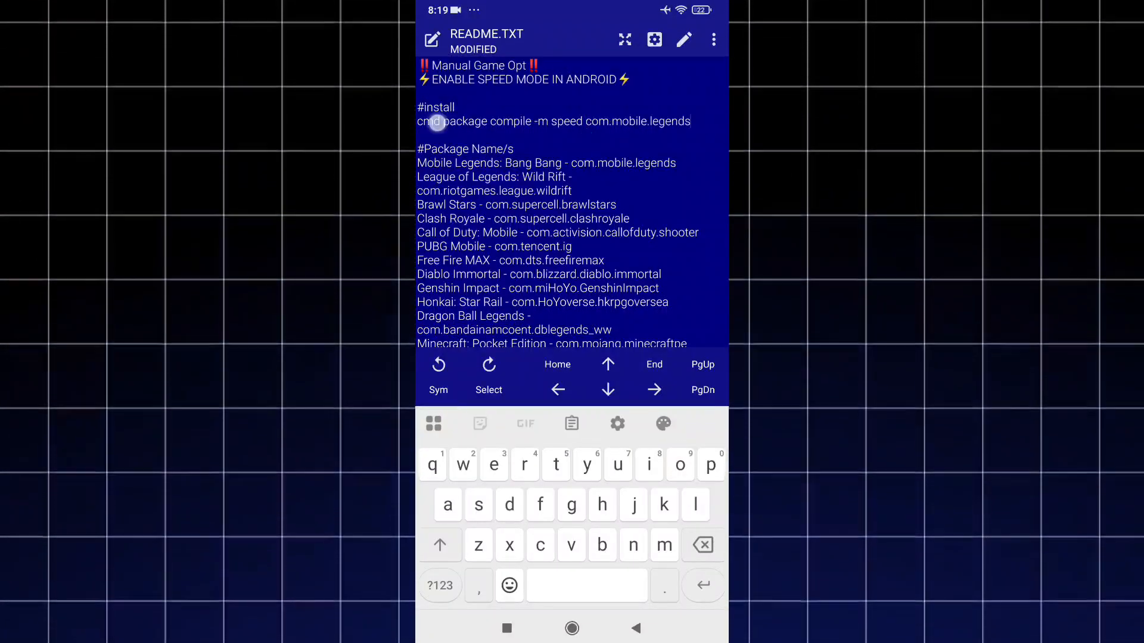
double_click(552, 121)
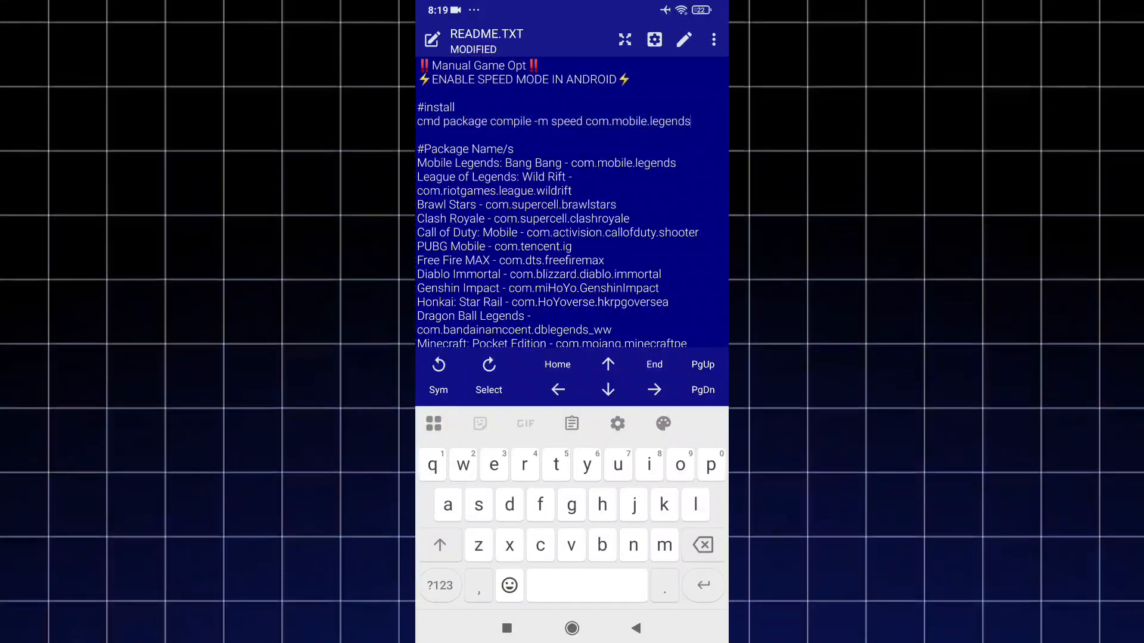
click(572, 628)
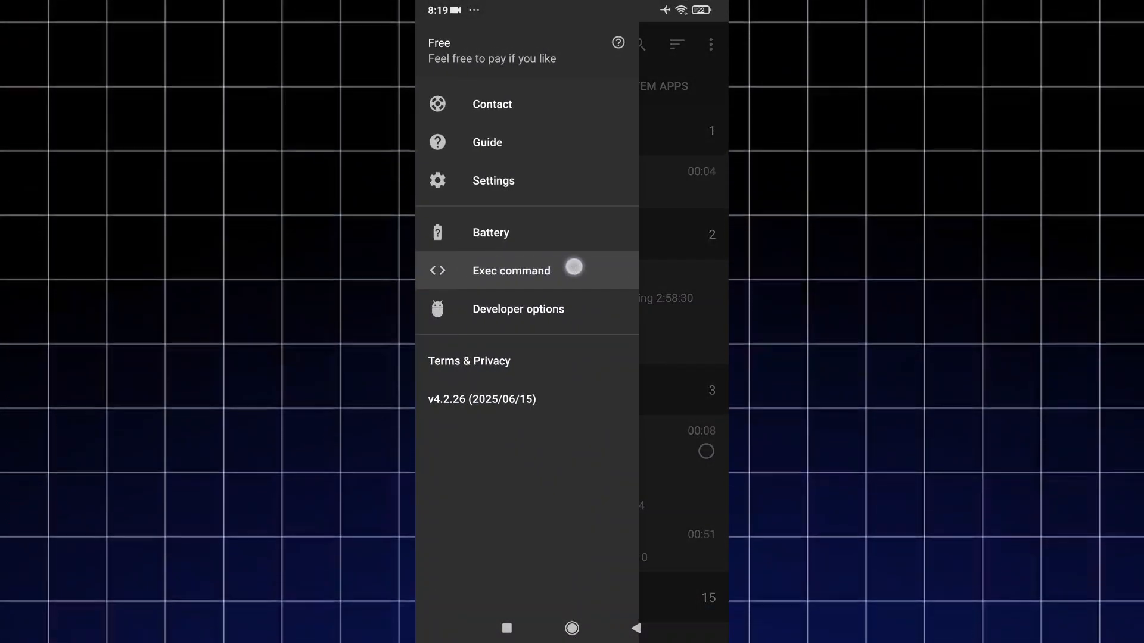
- Open Brevent's Exec command runner and accept the shell script risk warning
click(511, 270)
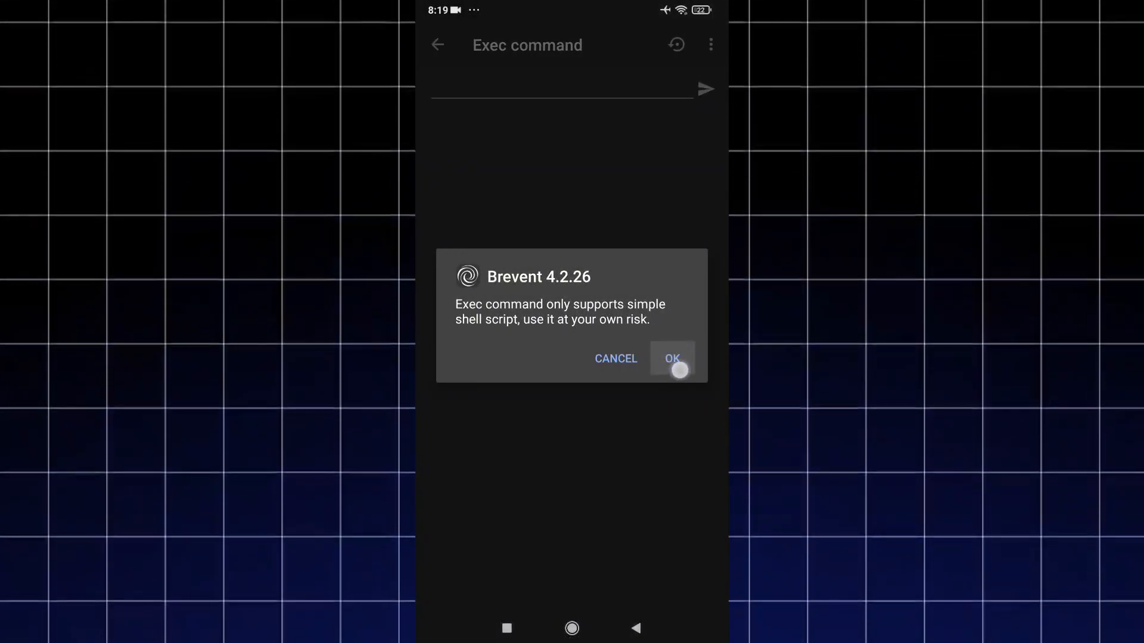
click(672, 358)
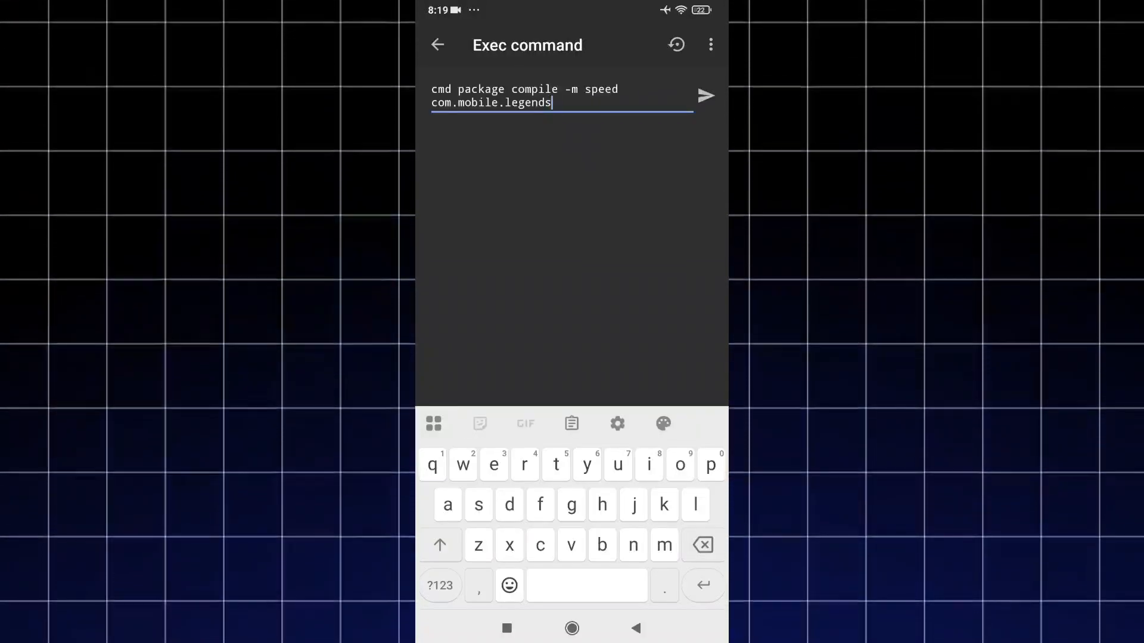
- Execute the compile command until hasExited appears, then go Home and show Recents
click(705, 95)
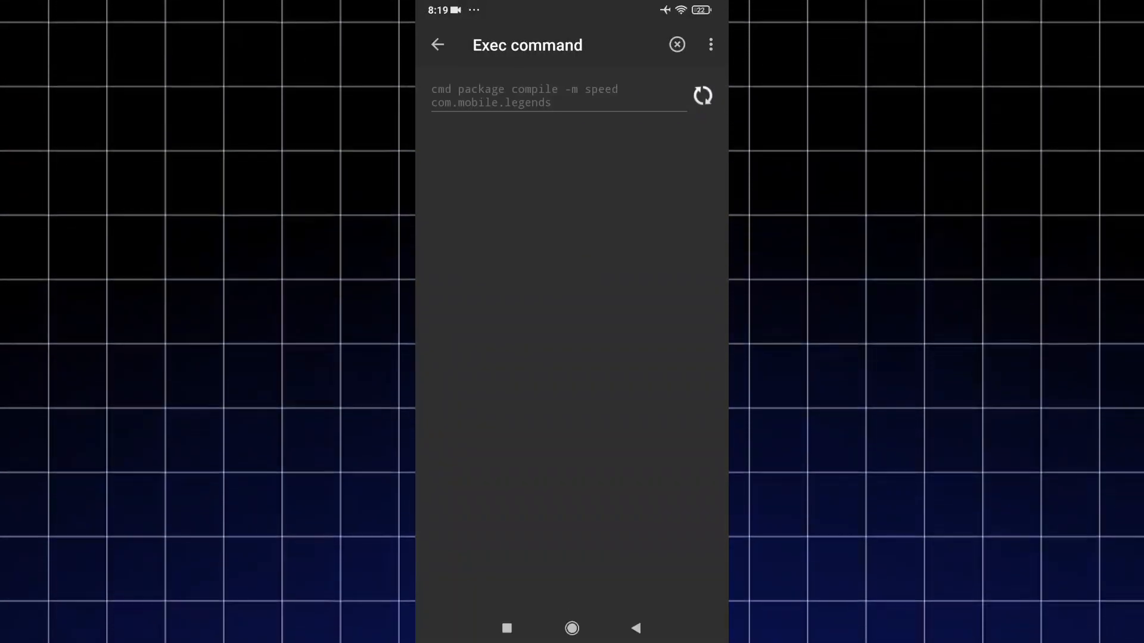
click(702, 95)
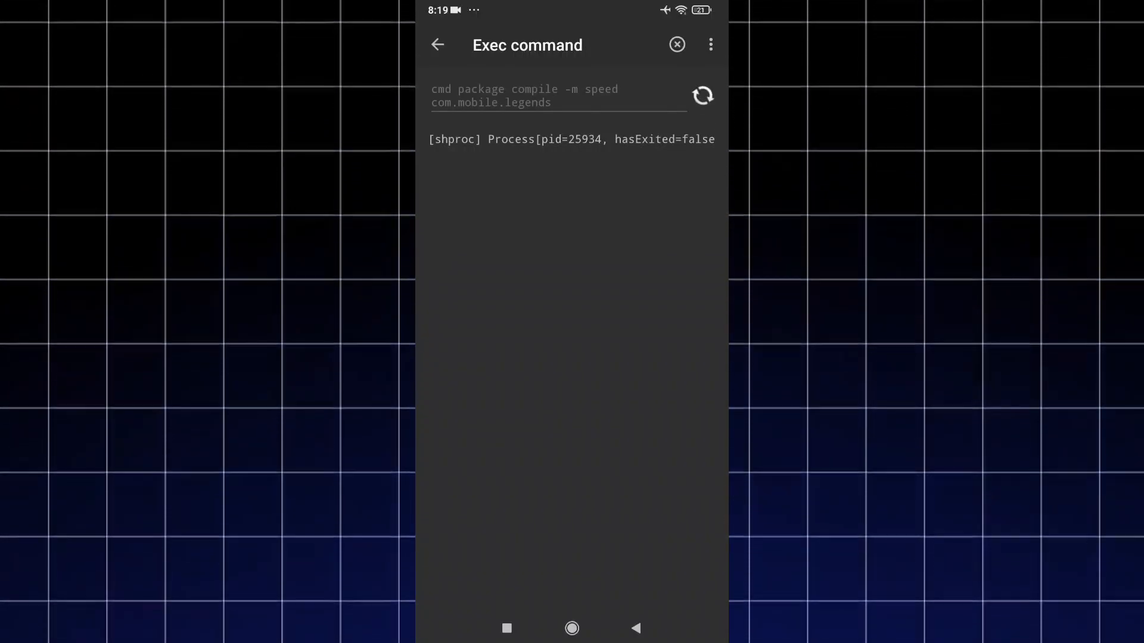
click(701, 94)
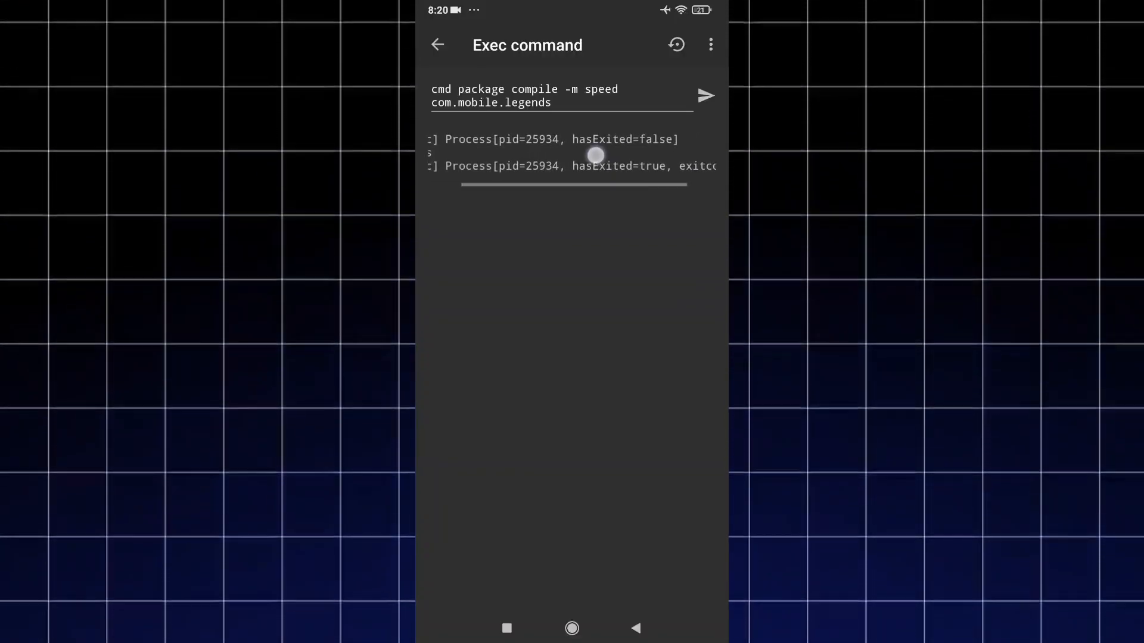
click(571, 628)
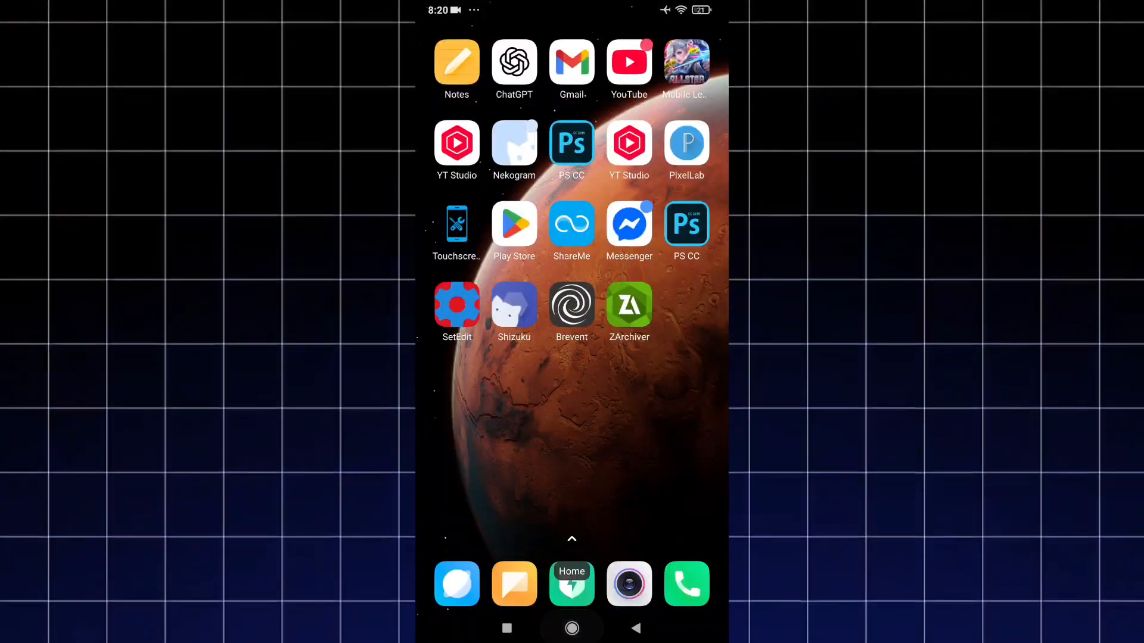
click(572, 628)
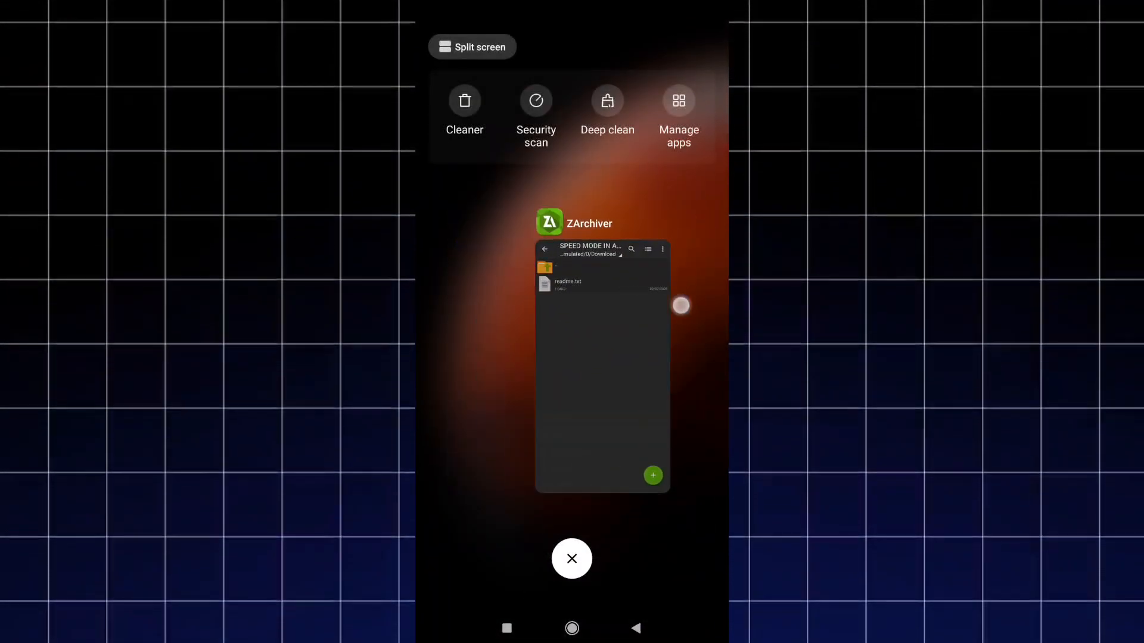